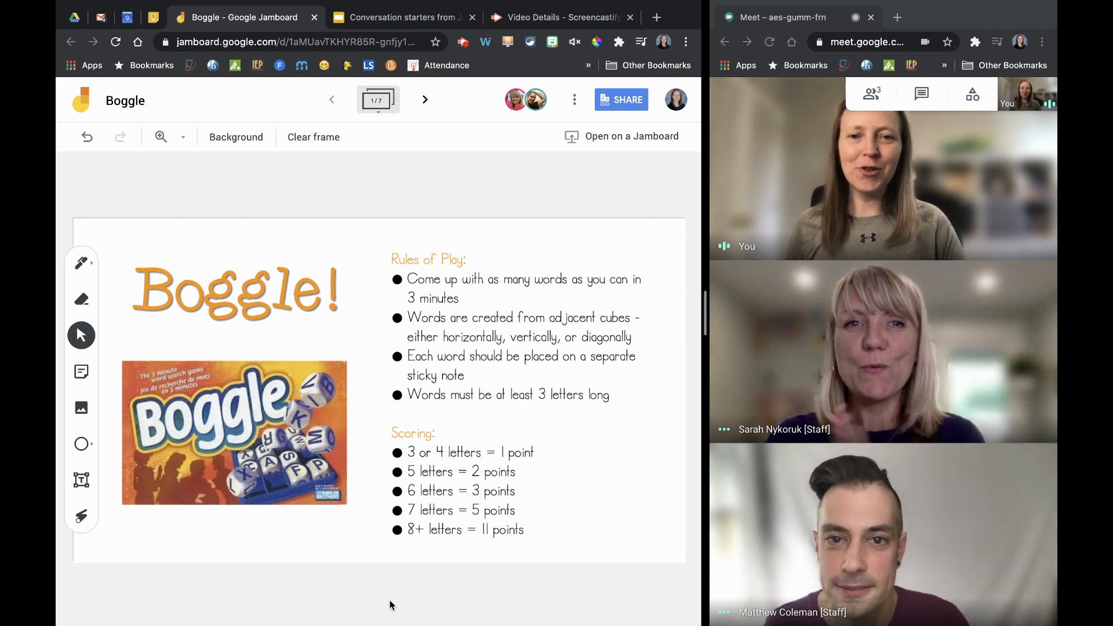
pyautogui.moveTo(424, 616)
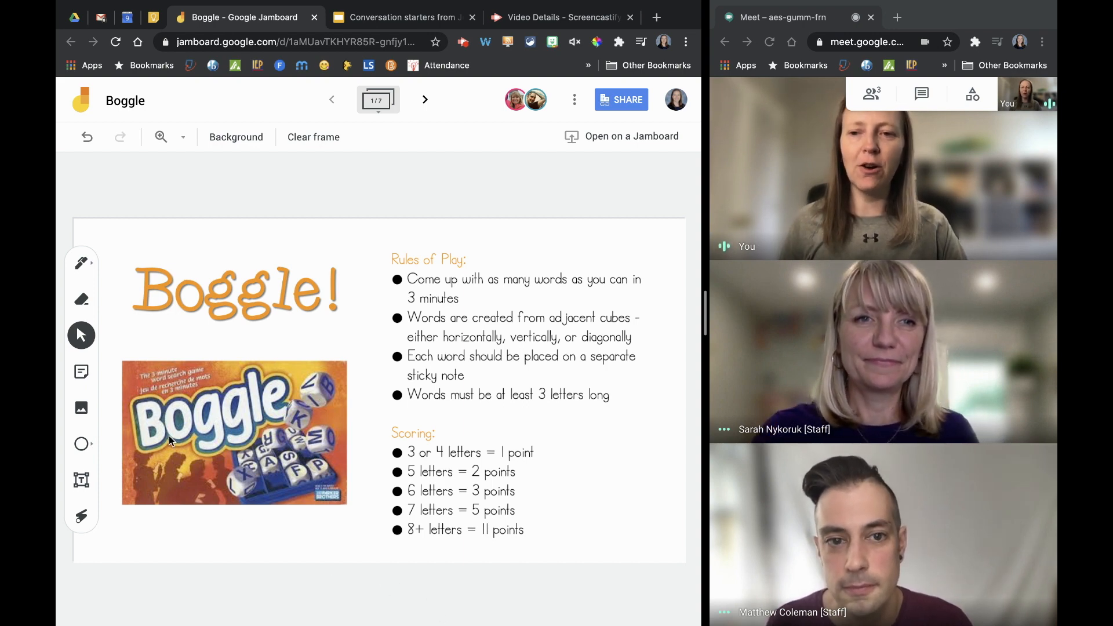
pyautogui.moveTo(351, 148)
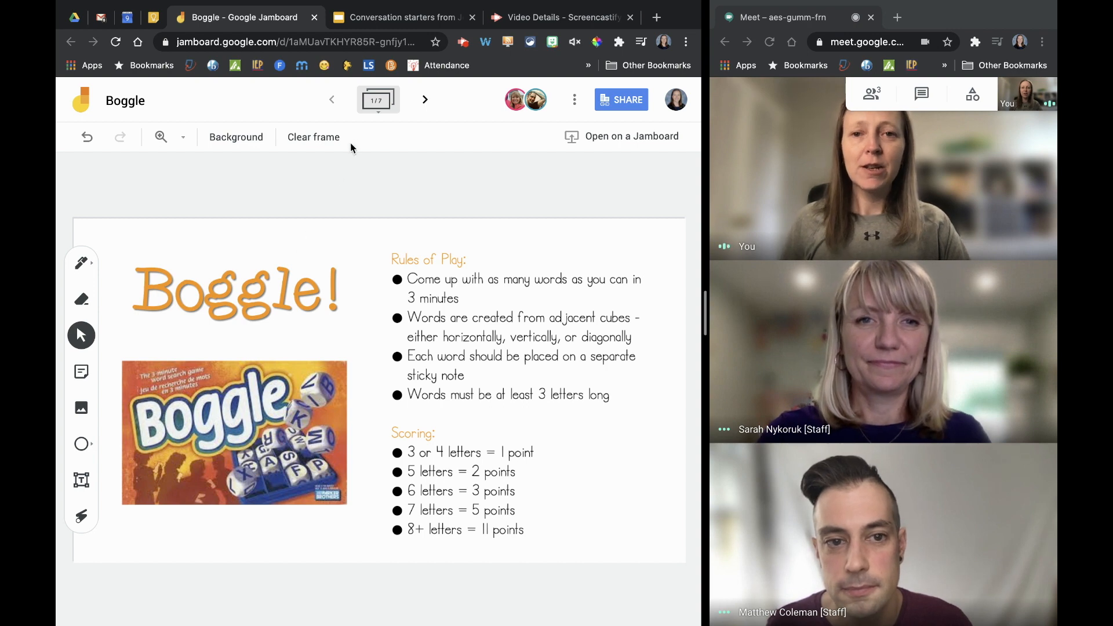
# Move to frame 2 showing the five-by-five Boggle letter-cube grid.
pyautogui.click(425, 100)
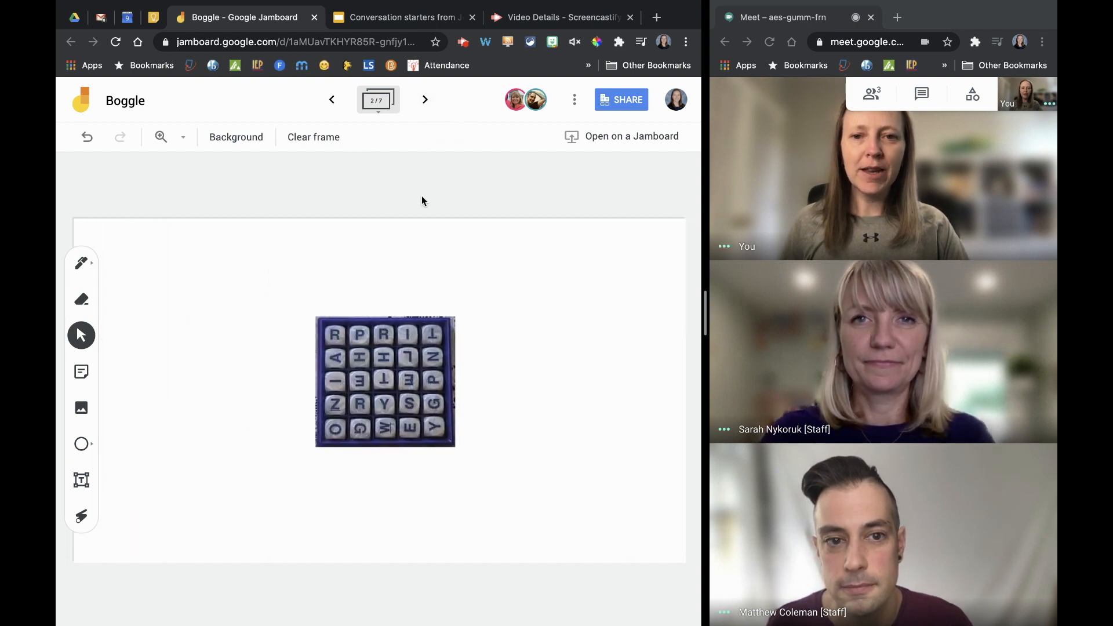
pyautogui.moveTo(397, 207)
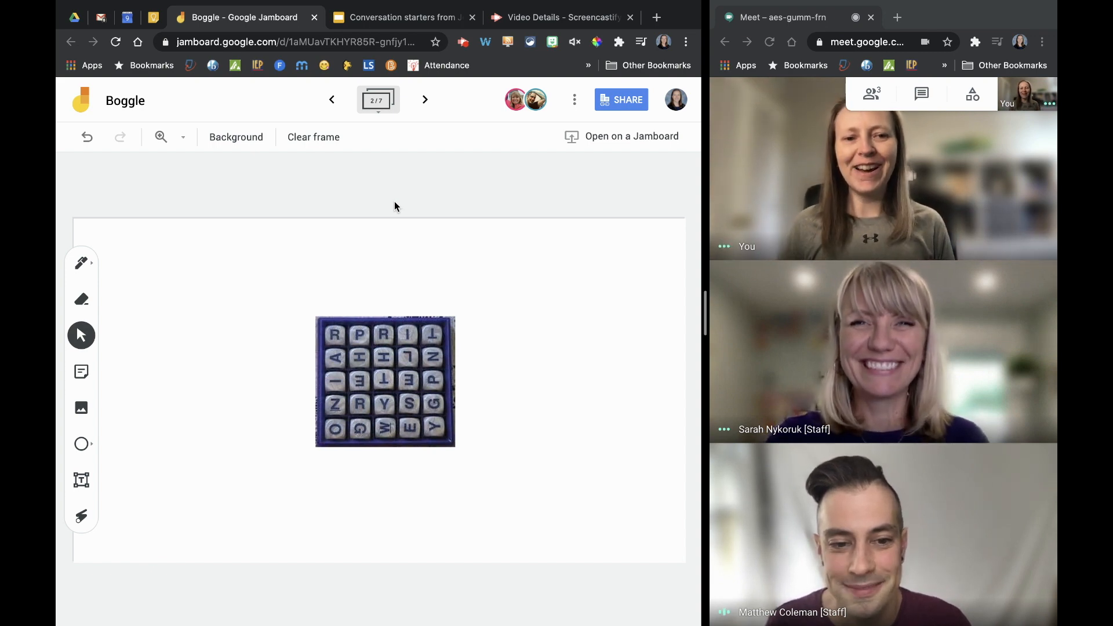
pyautogui.moveTo(218, 321)
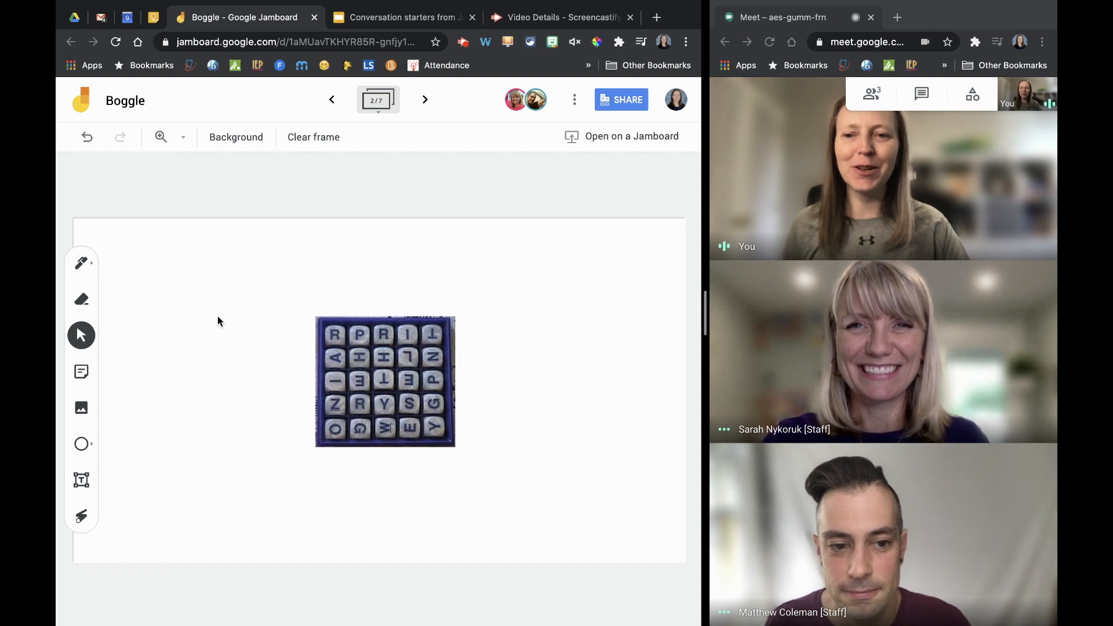
pyautogui.moveTo(81, 371)
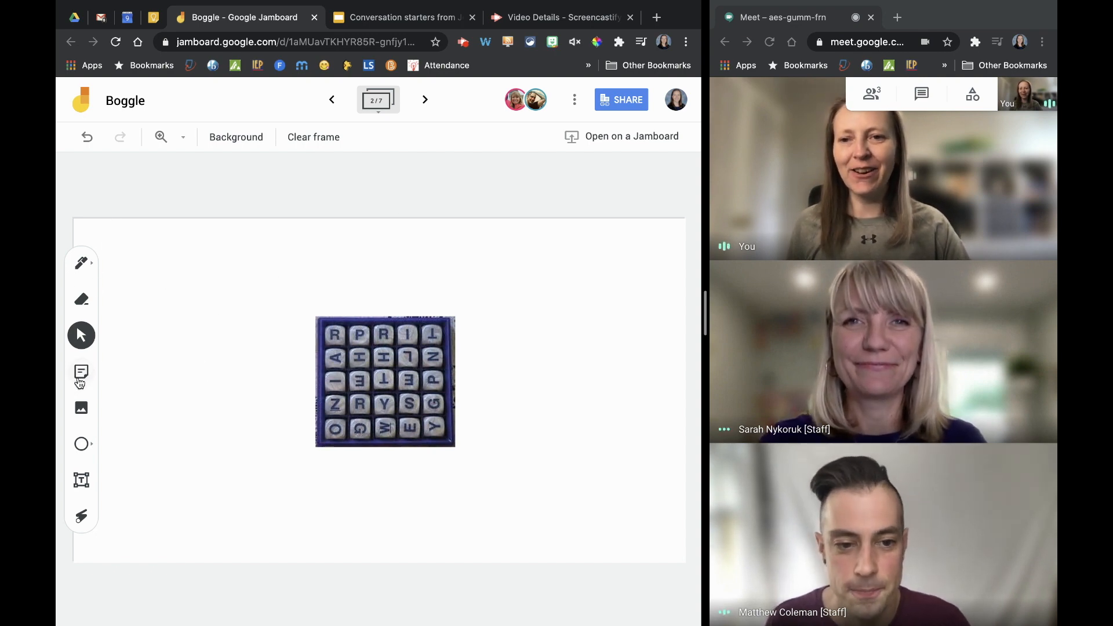
pyautogui.moveTo(81, 372)
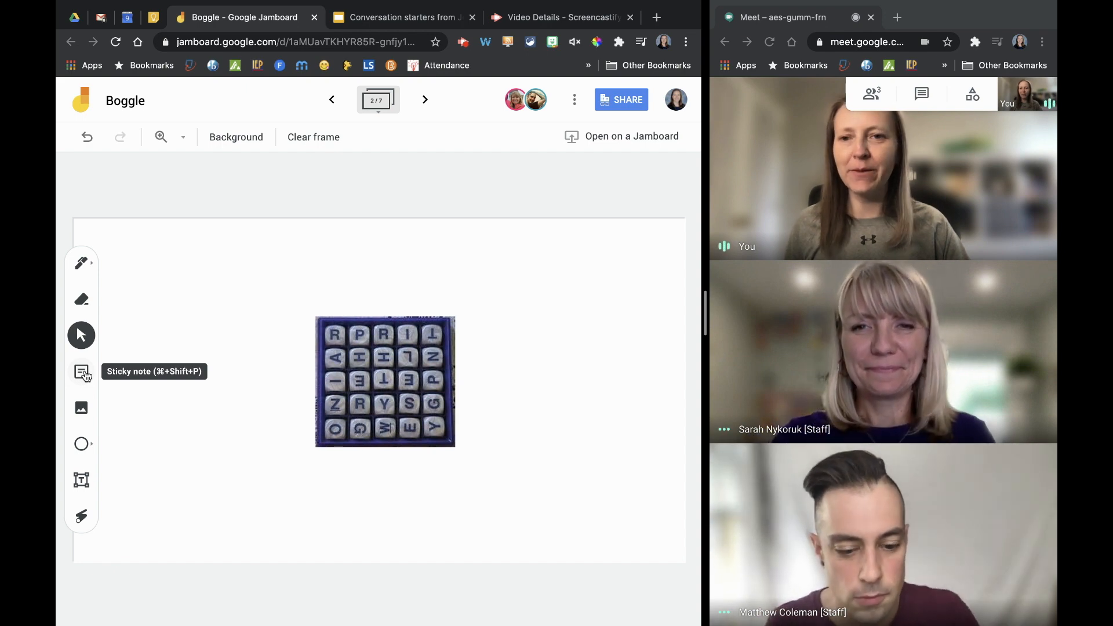
# Add found-word sticky notes and move the pink 'rap' note onto the green 'rap' note.
pyautogui.click(82, 371)
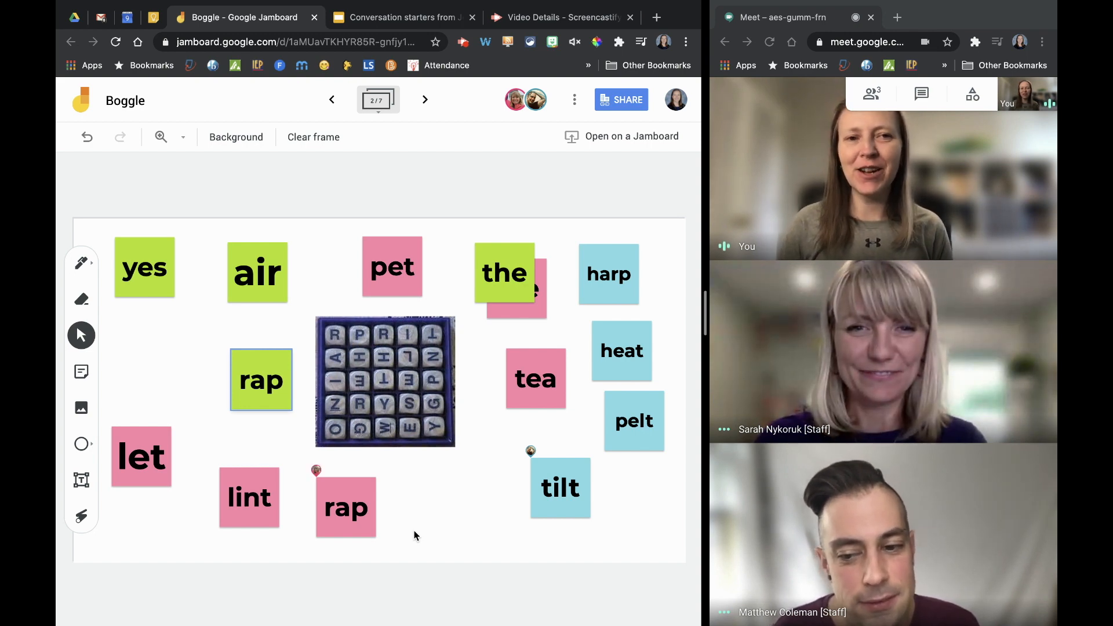
pyautogui.moveTo(346, 506); pyautogui.dragTo(255, 380)
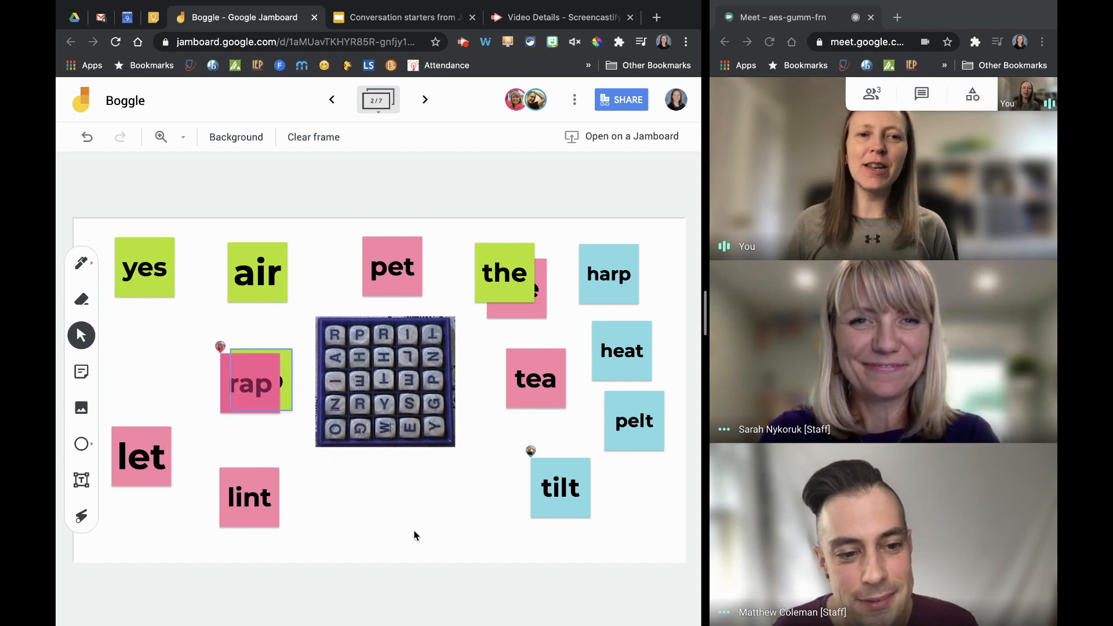